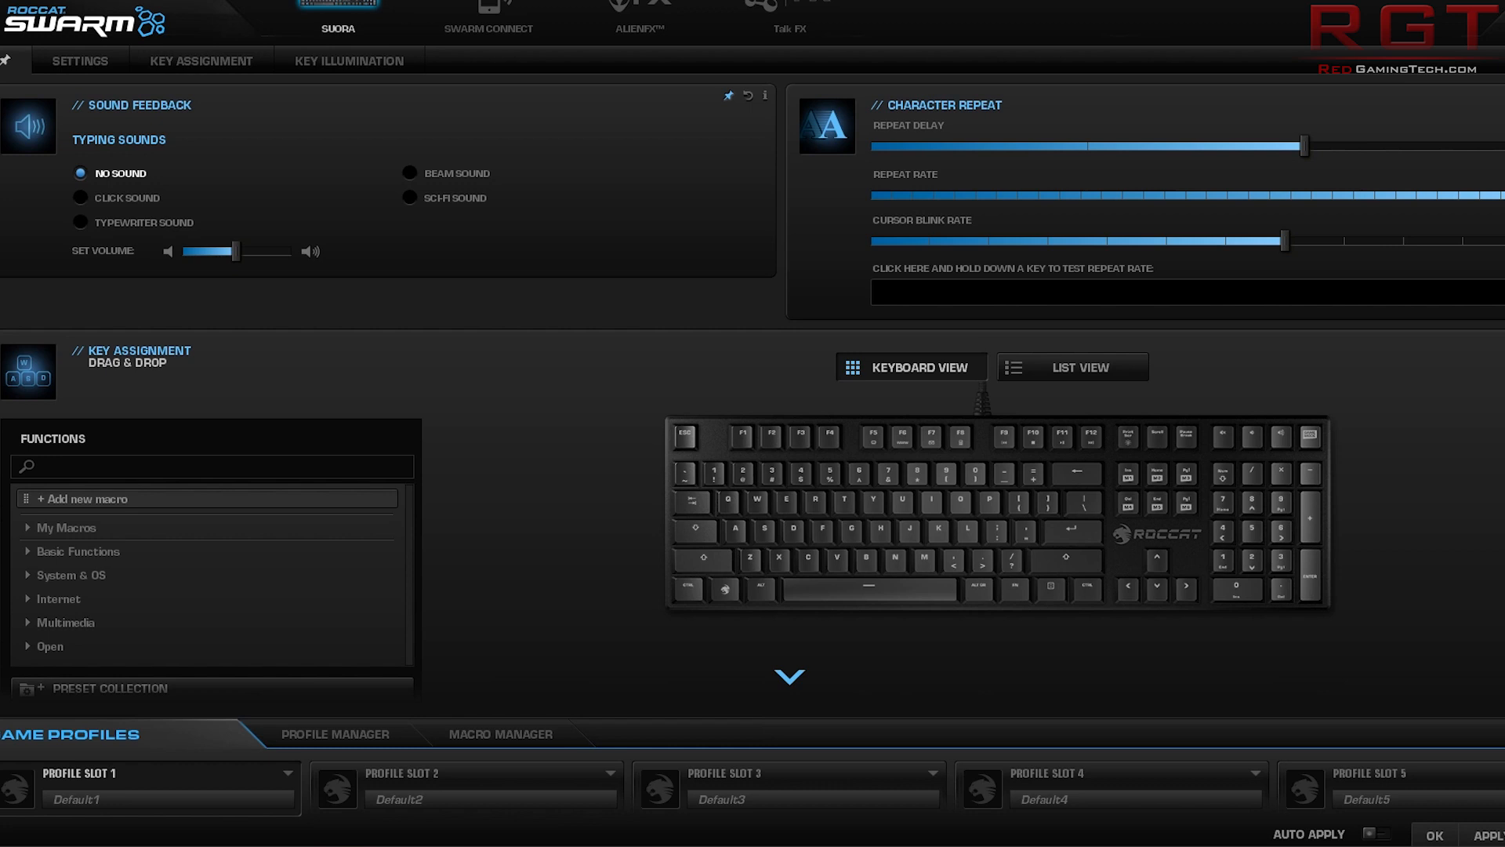
mouse_move(1032, 257)
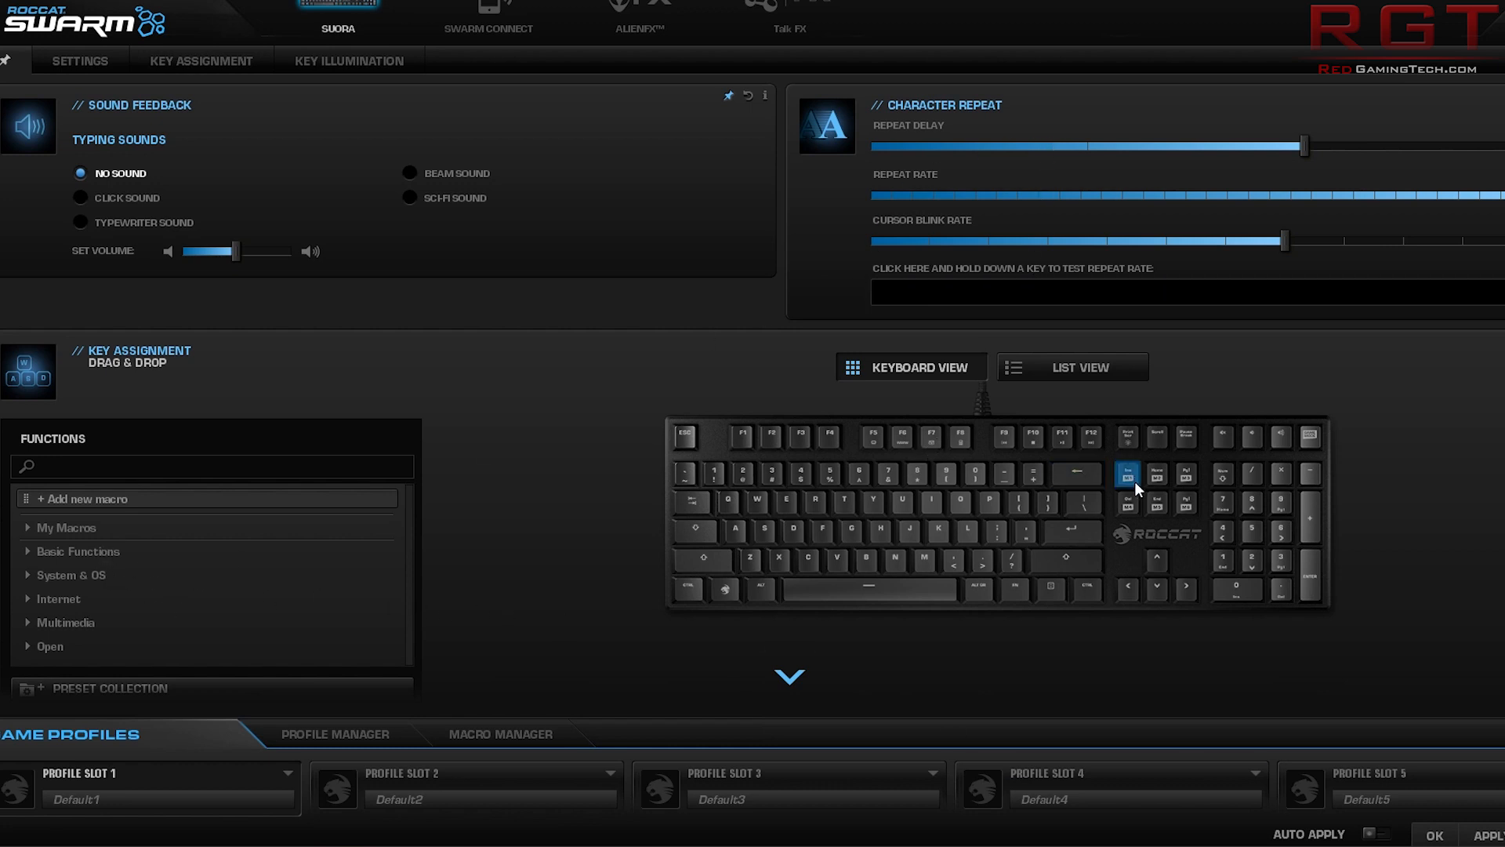
Select the Delete key, then expand the Internet functions category (Browser Backward, Search, Stop)
left_click(1127, 503)
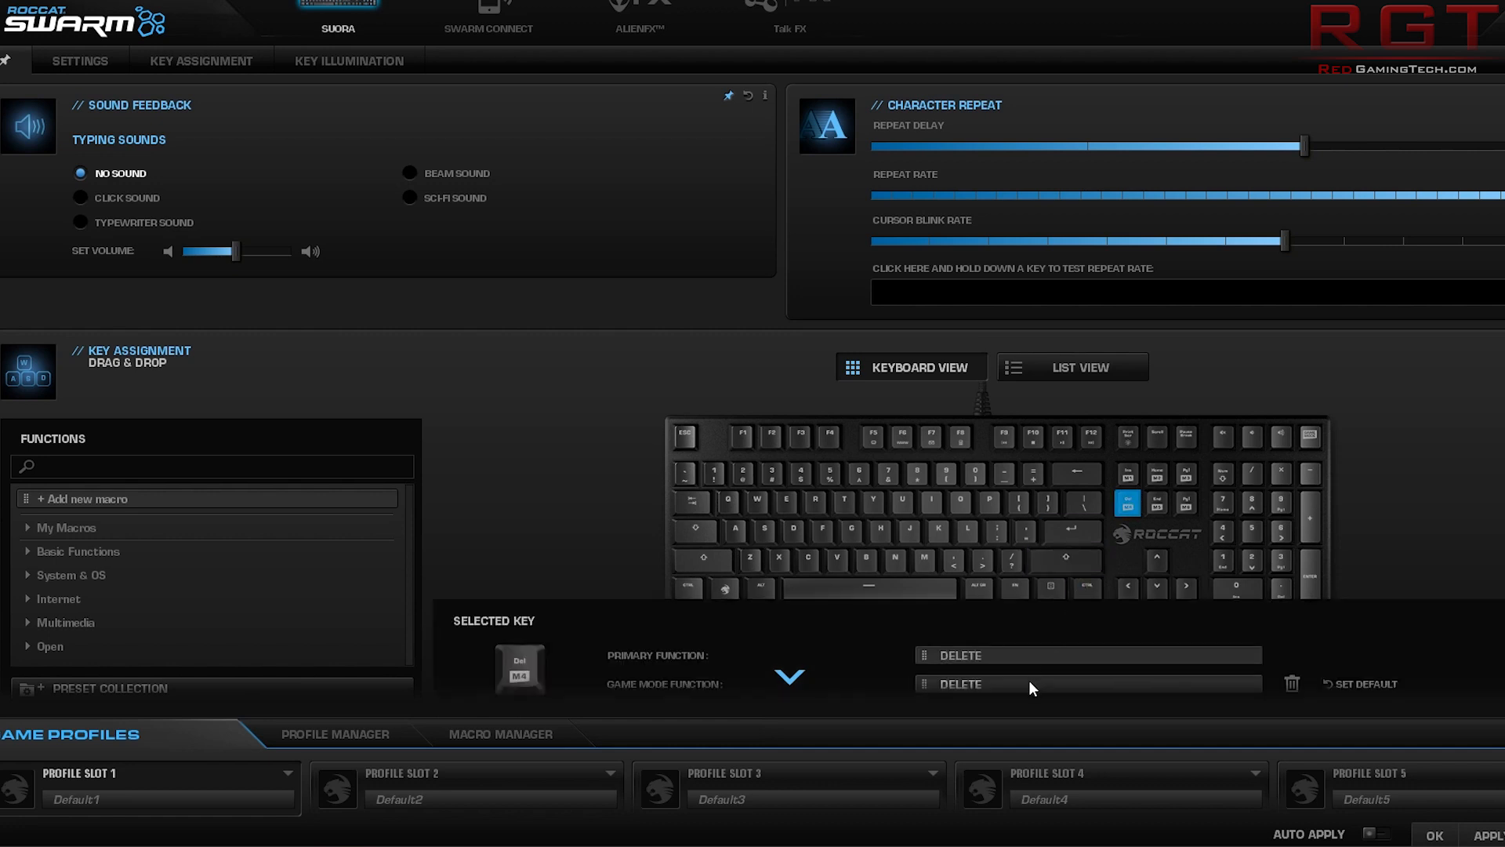
mouse_move(927, 690)
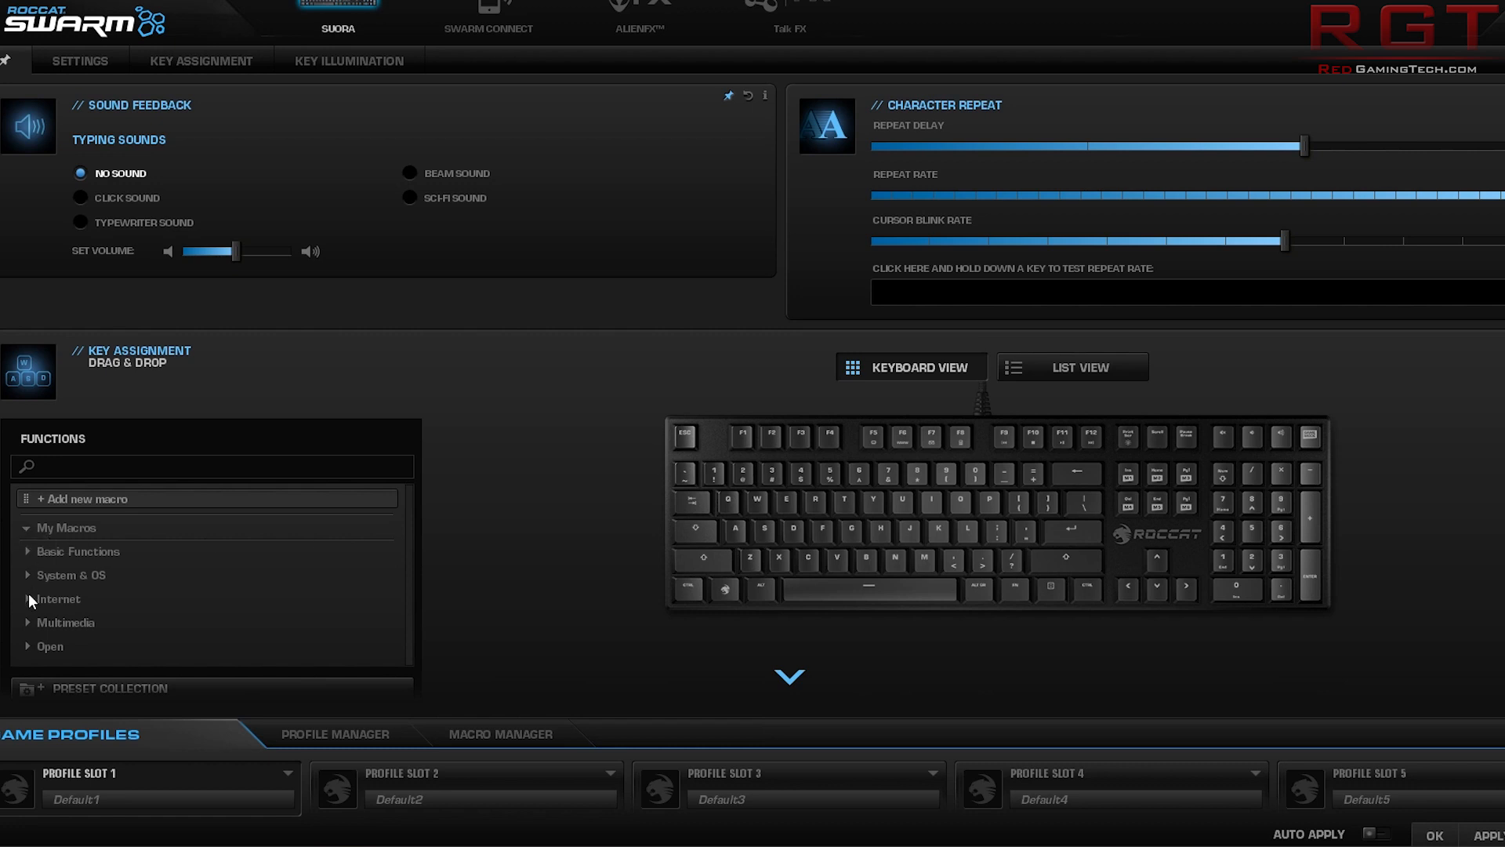
left_click(58, 599)
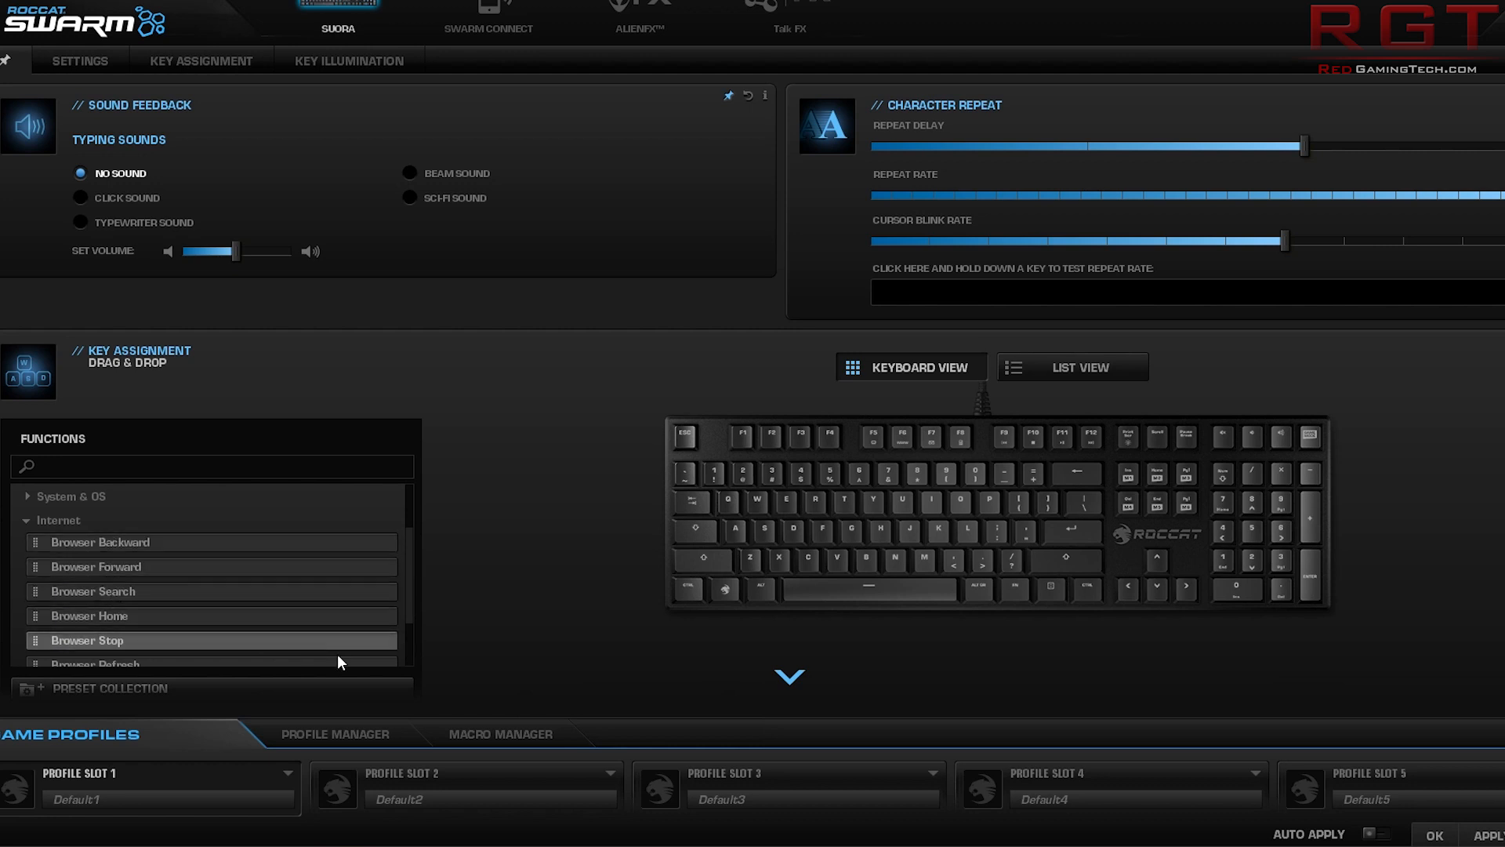
scroll("down", 3)
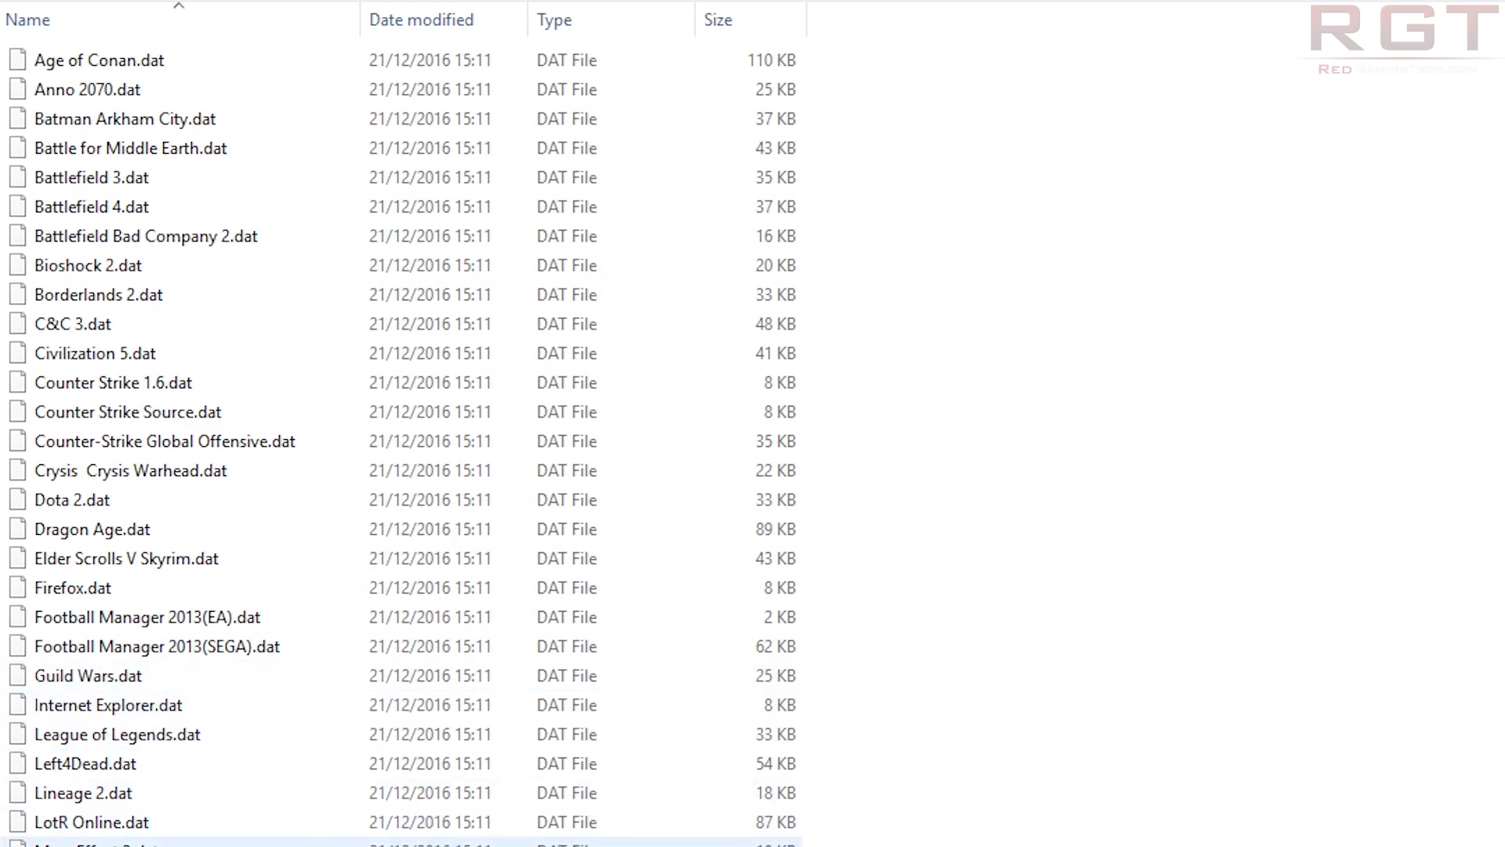
mouse_move(1132, 767)
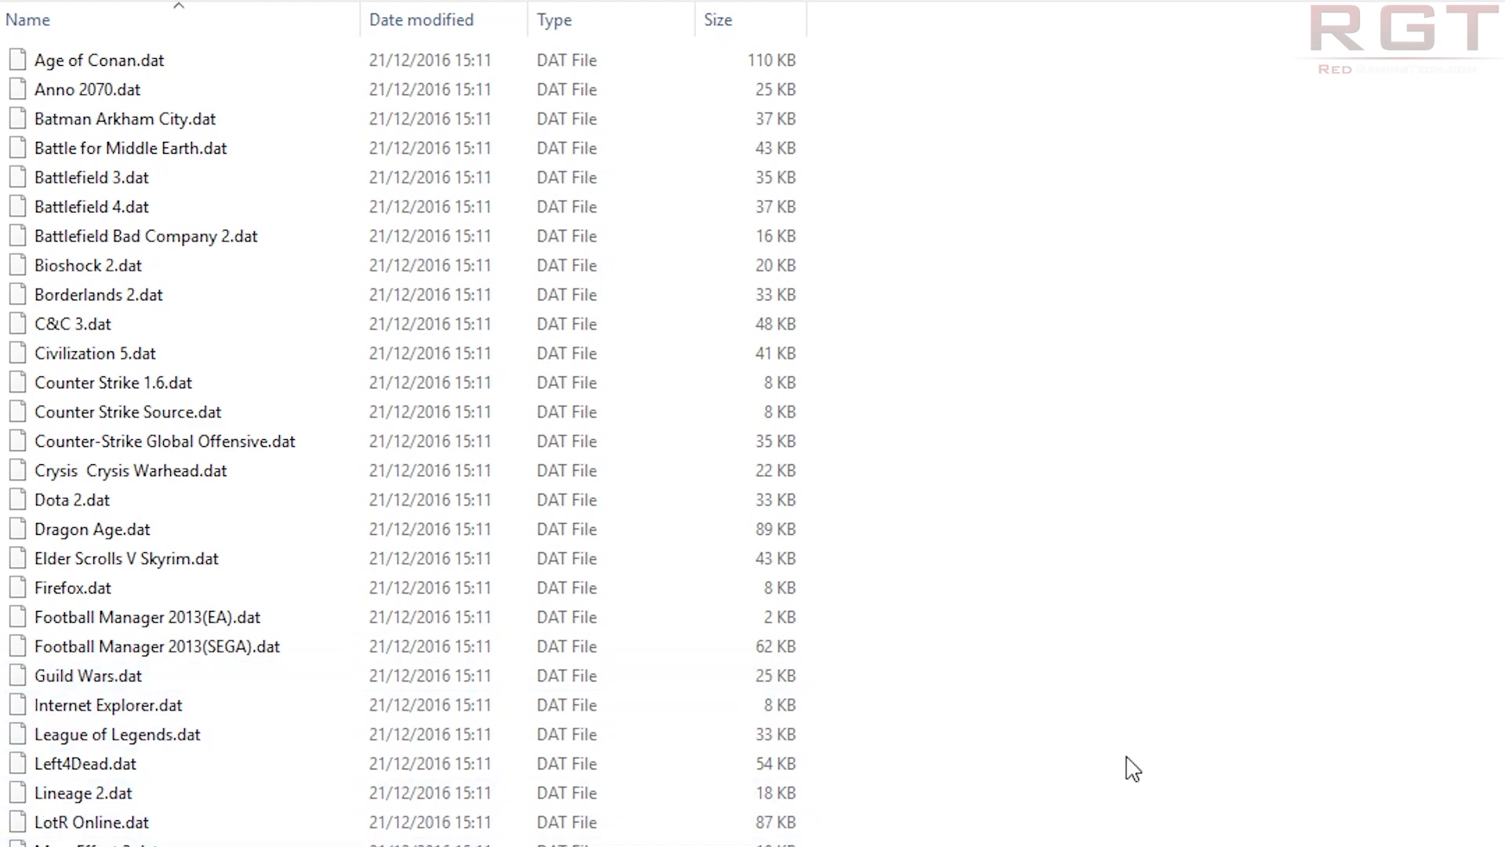
Scroll through the game preset .dat files from Age of Conan to Path of Exile
scroll("down", 3)
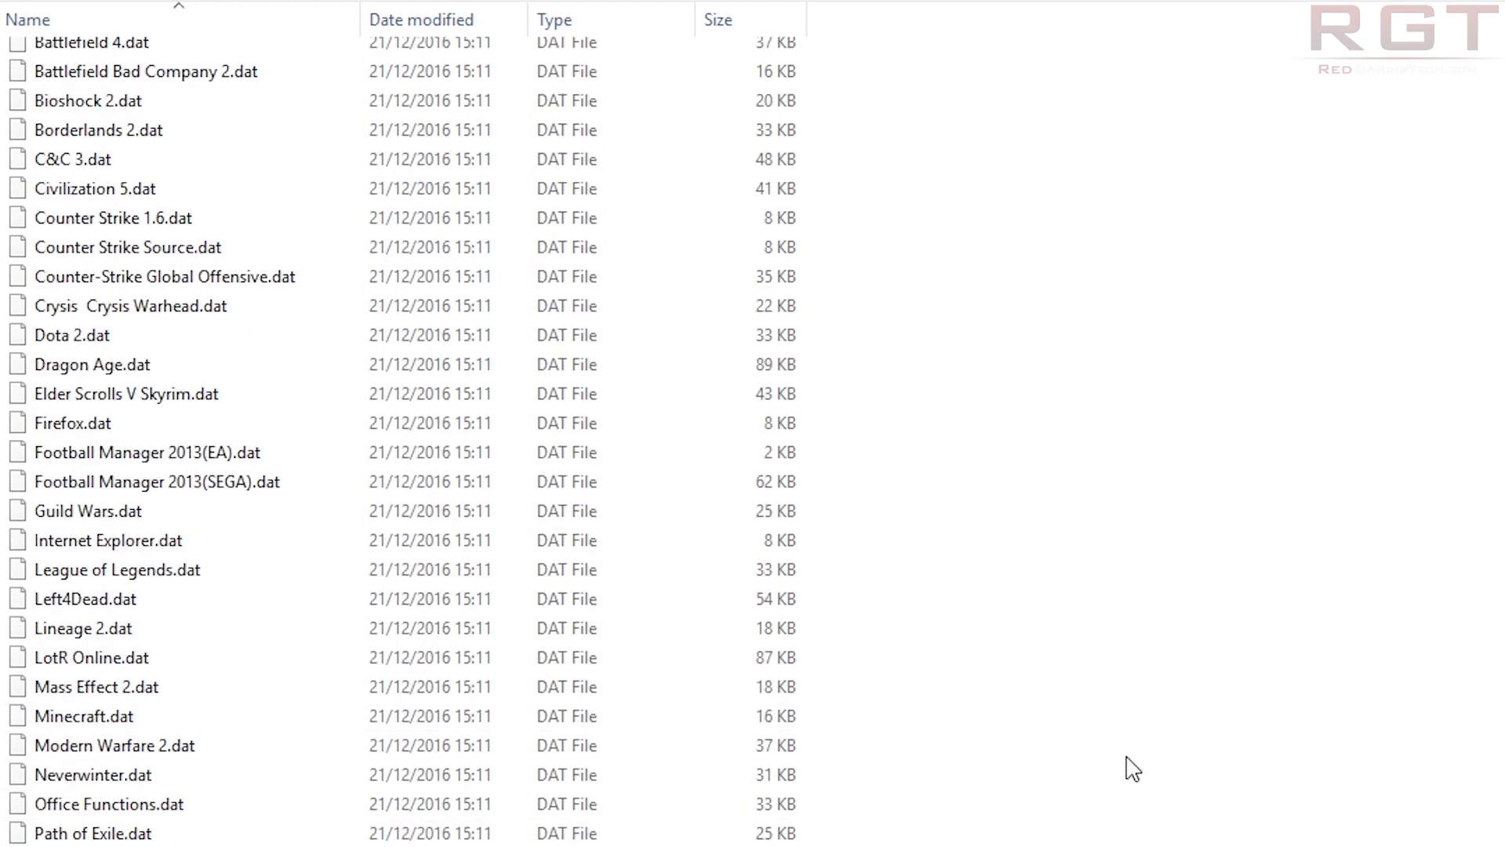
scroll("down", 3)
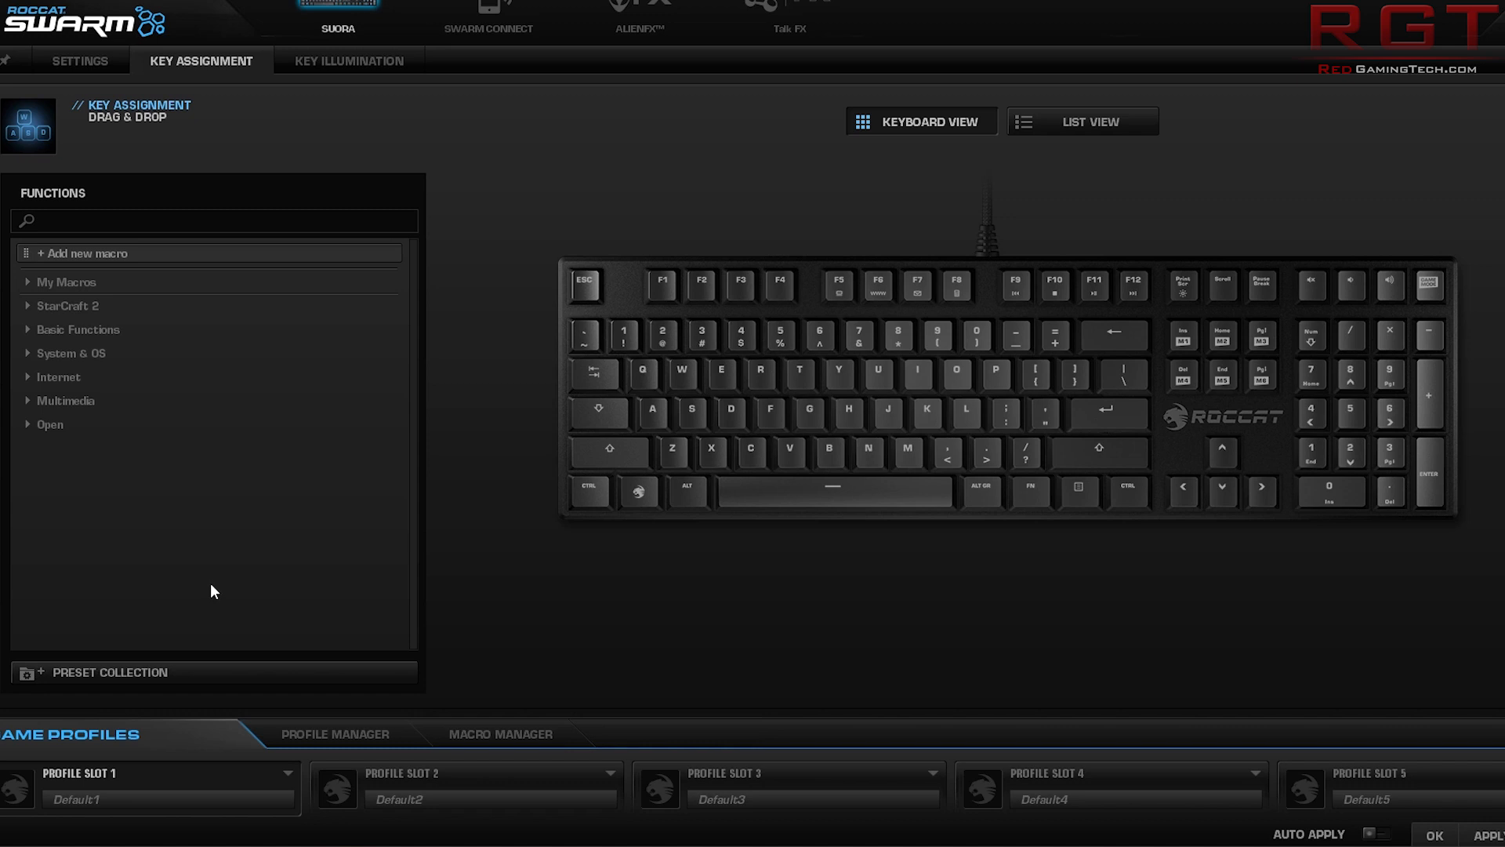
Expand the StarCraft 2 category to list commands like Attack and Gather resource
left_click(68, 306)
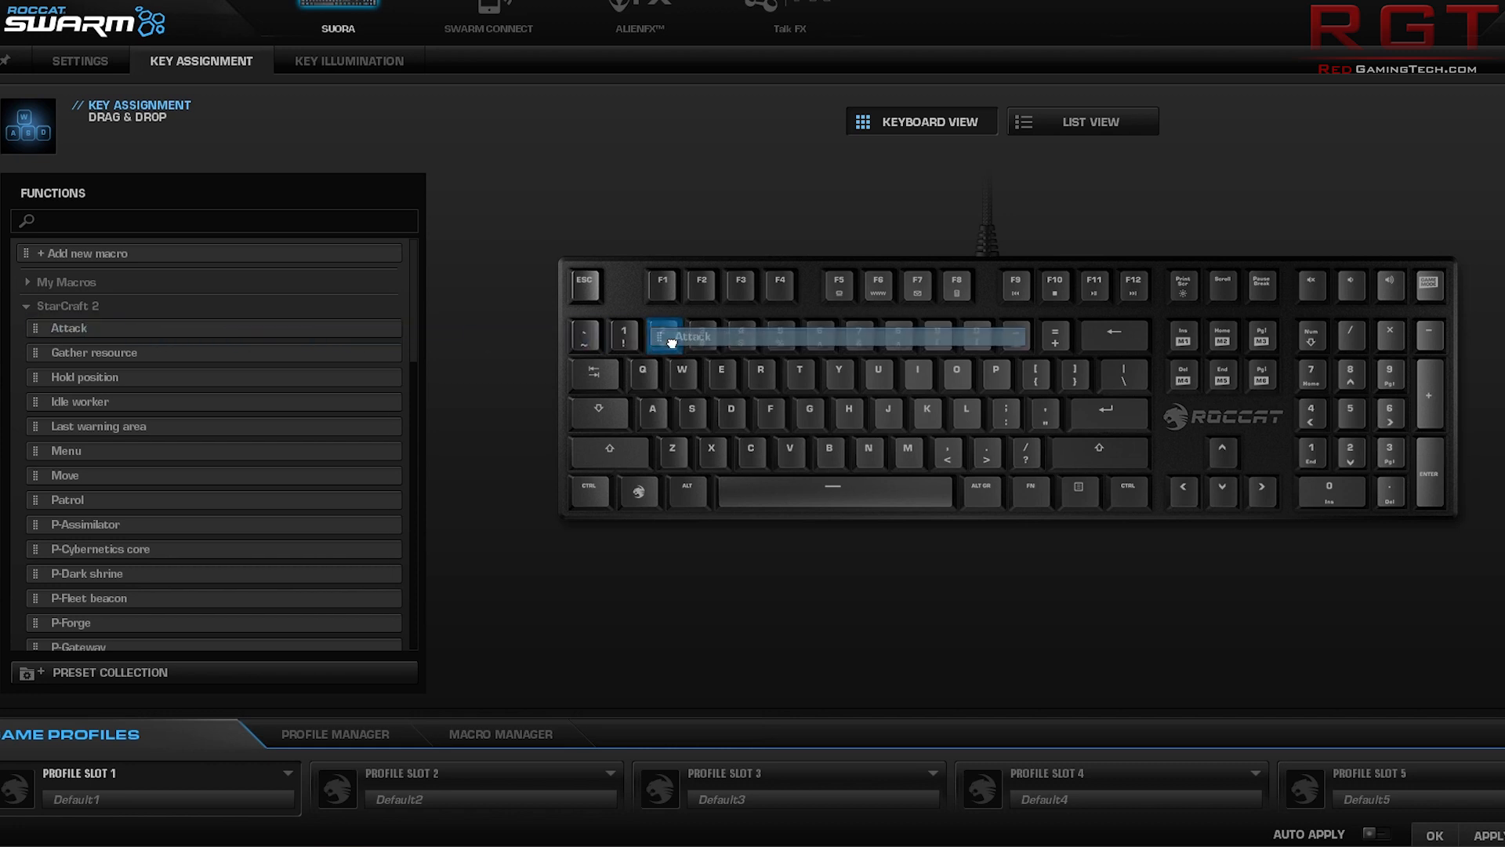
Record My Macro 001 under Test from numpad keystrokes with Record Delays on, and save it
left_click(499, 733)
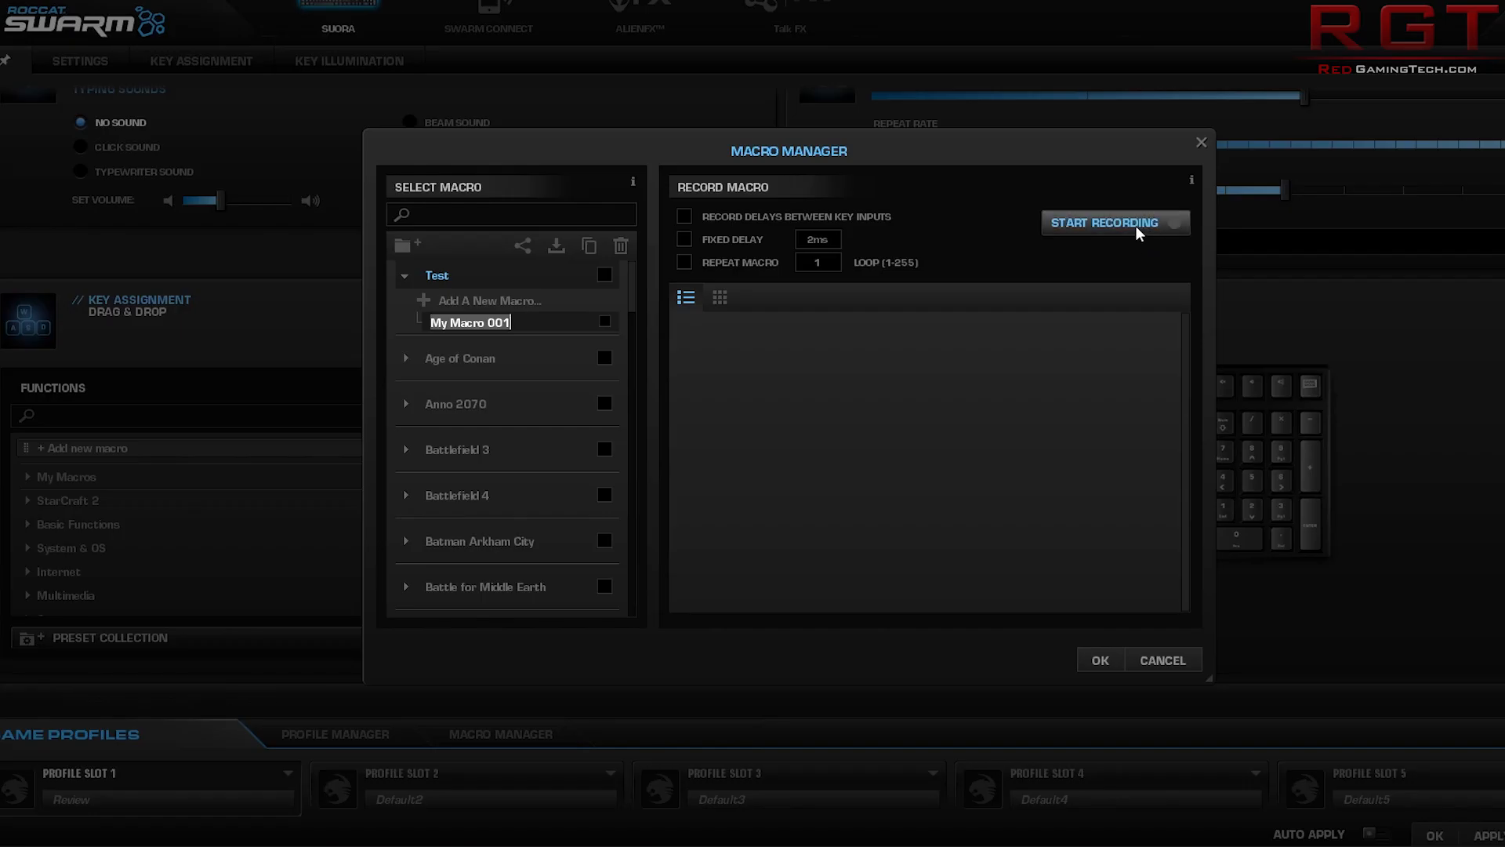
left_click(1113, 222)
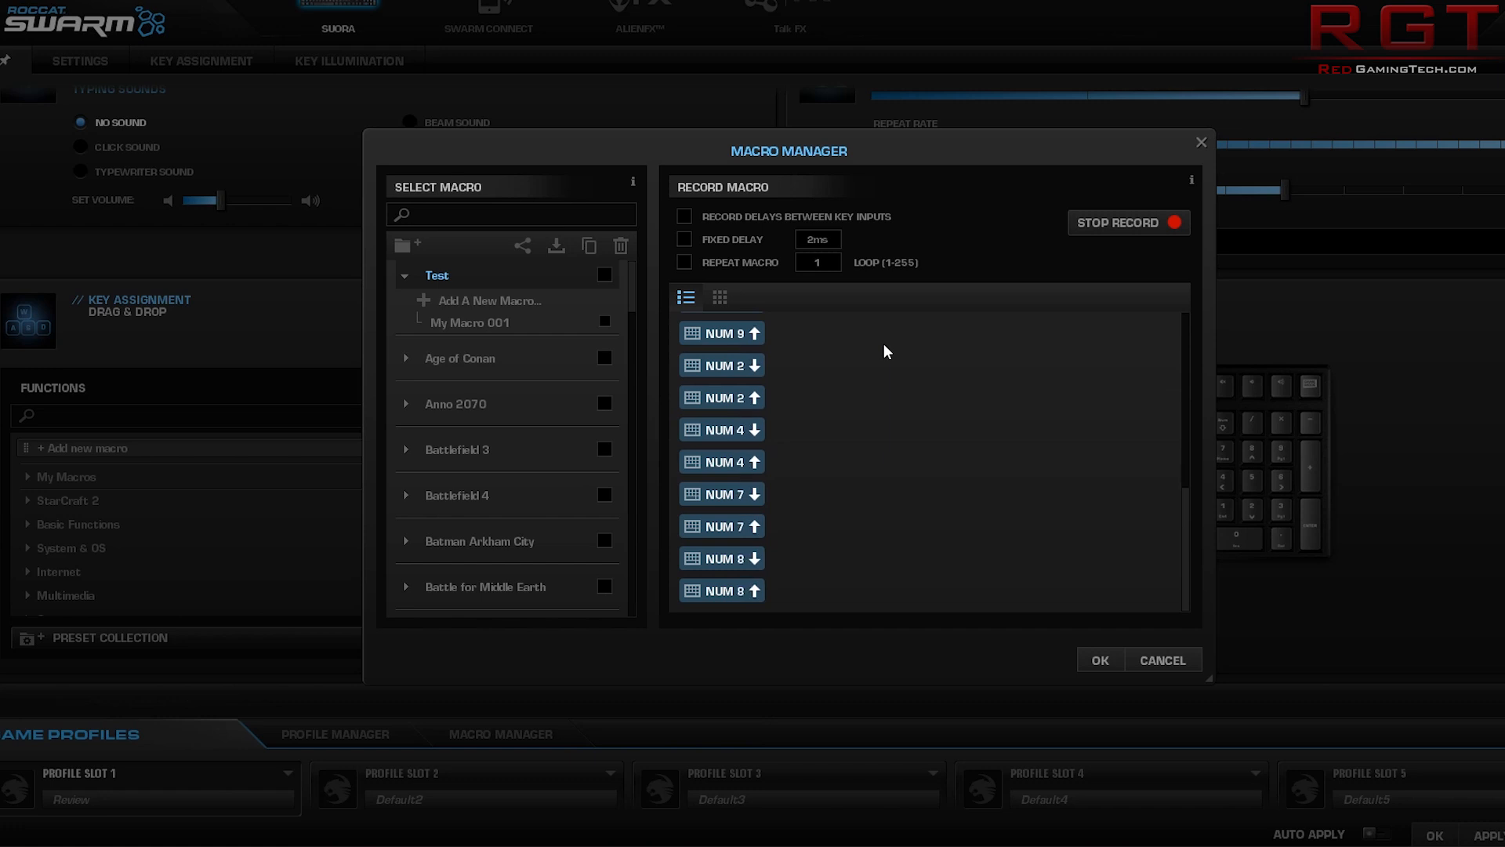
left_click(683, 216)
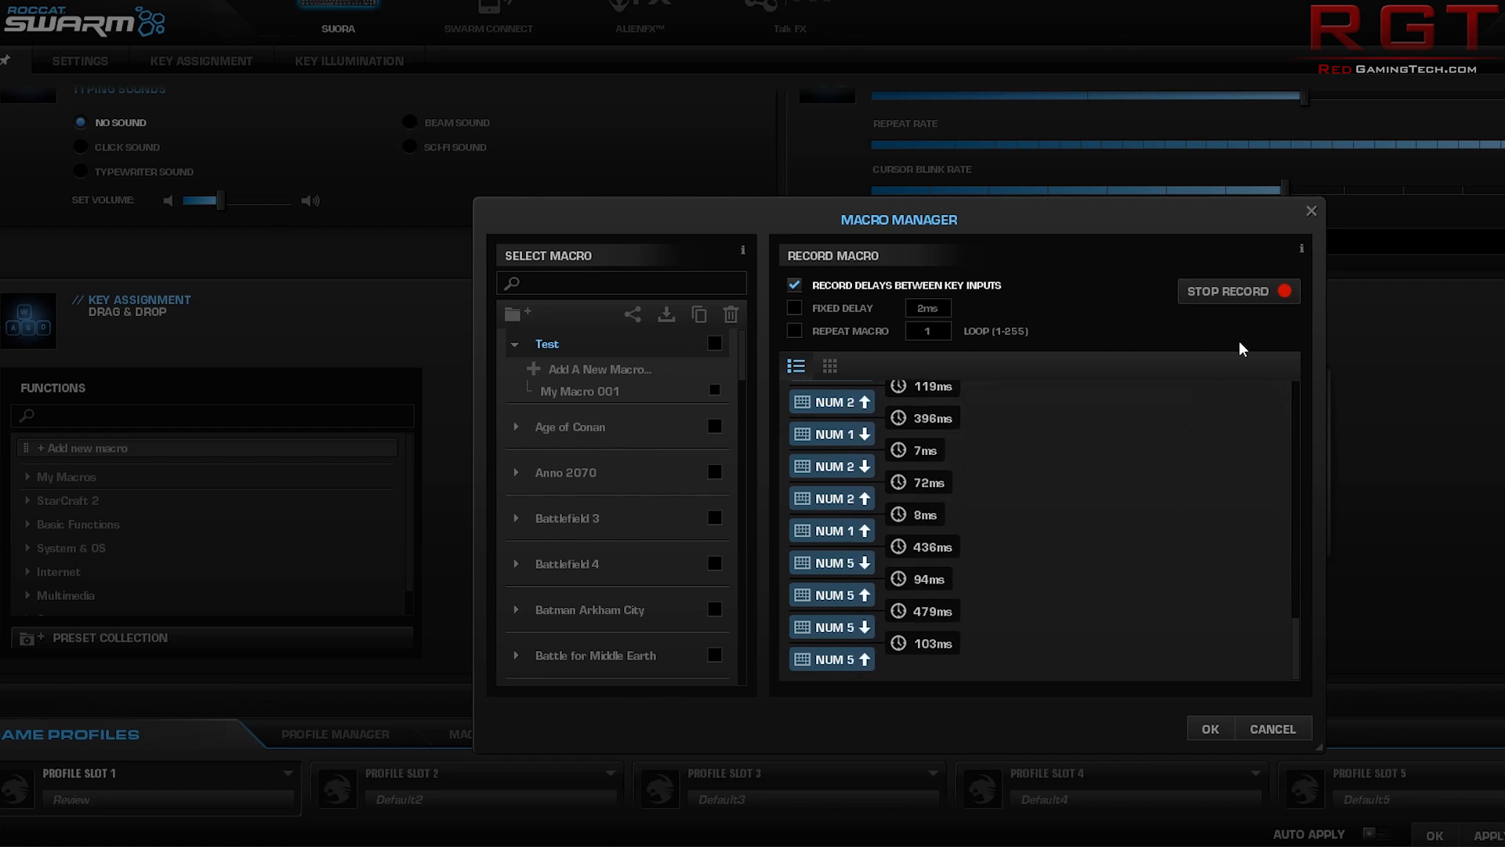
left_click(1237, 292)
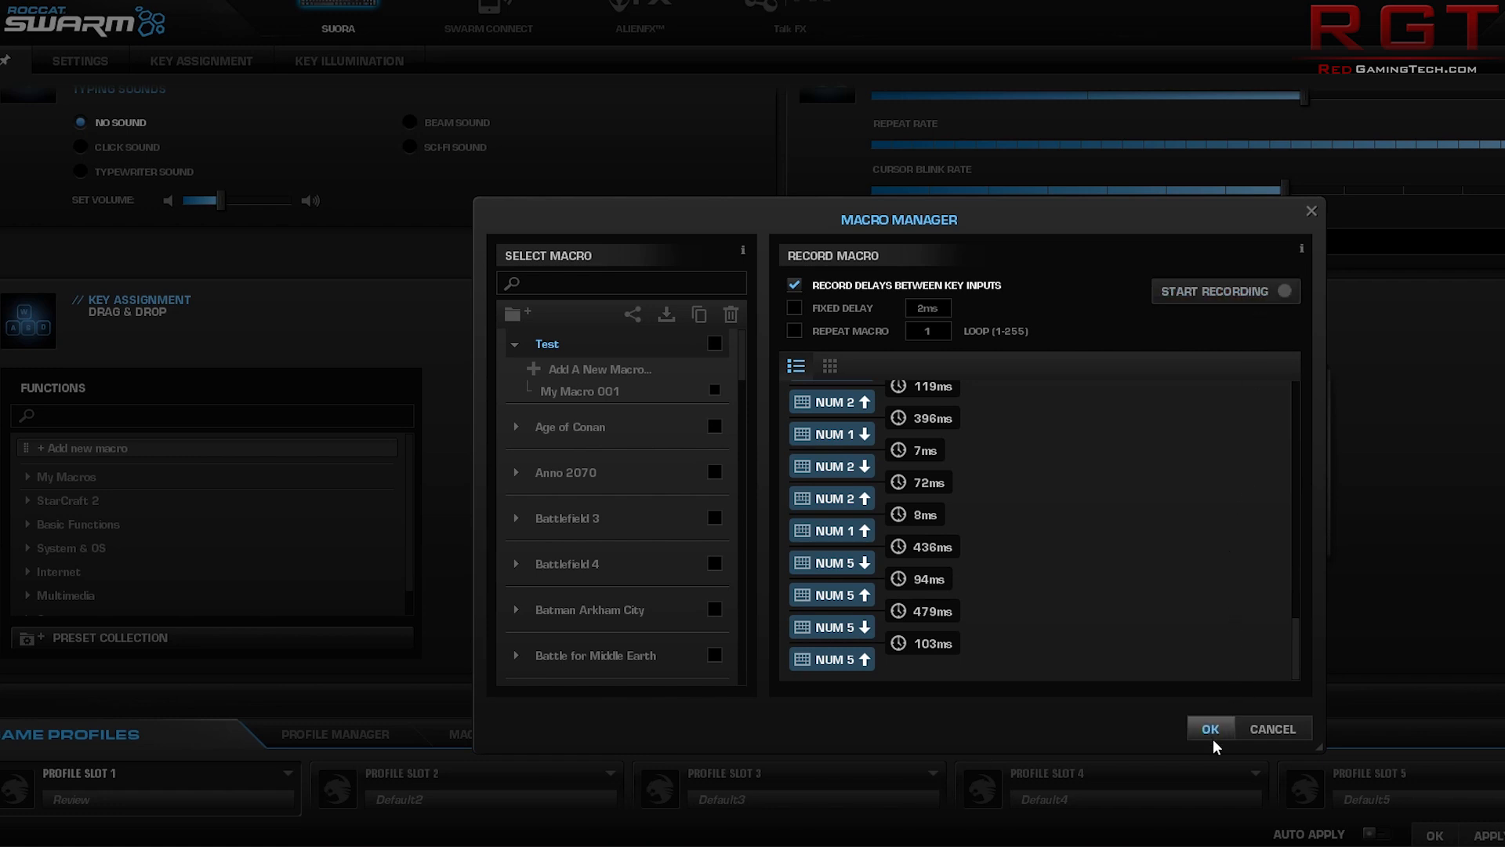
left_click(1209, 727)
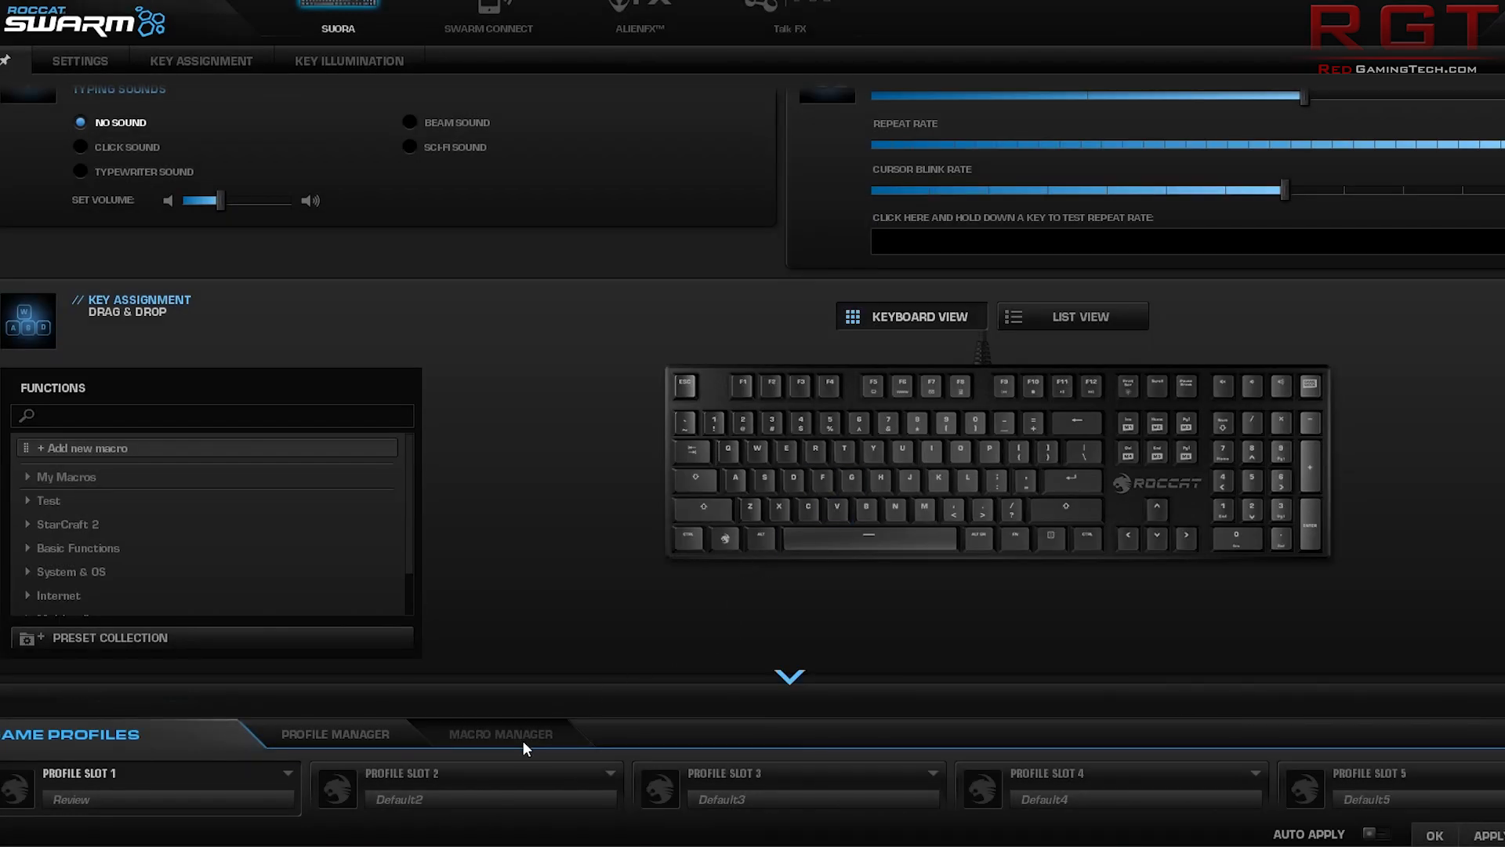
Check the Test group in Macro Manager, then select the Del key to see its functions
left_click(500, 734)
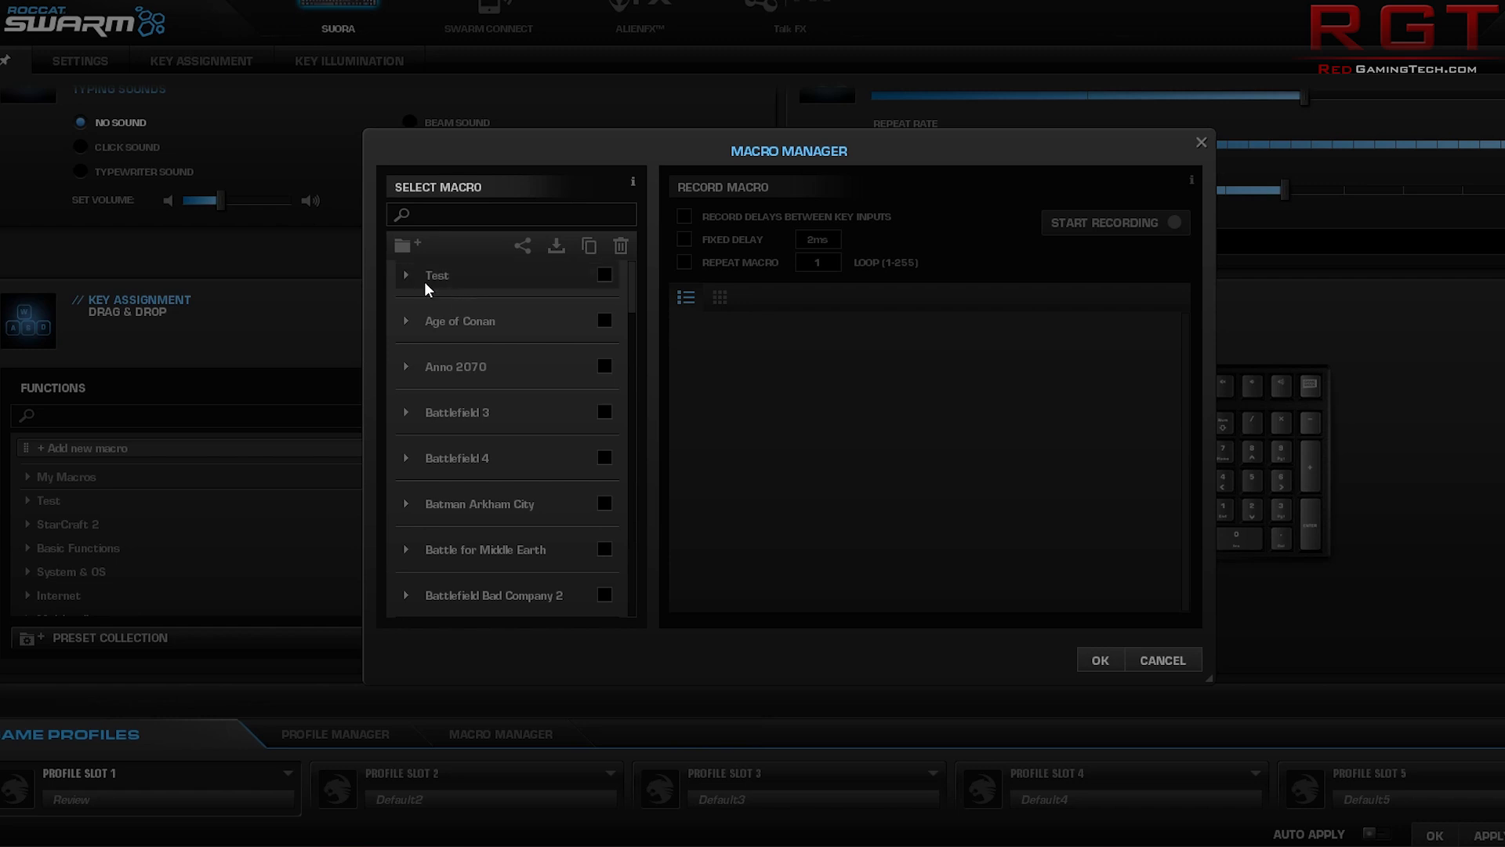
left_click(1162, 661)
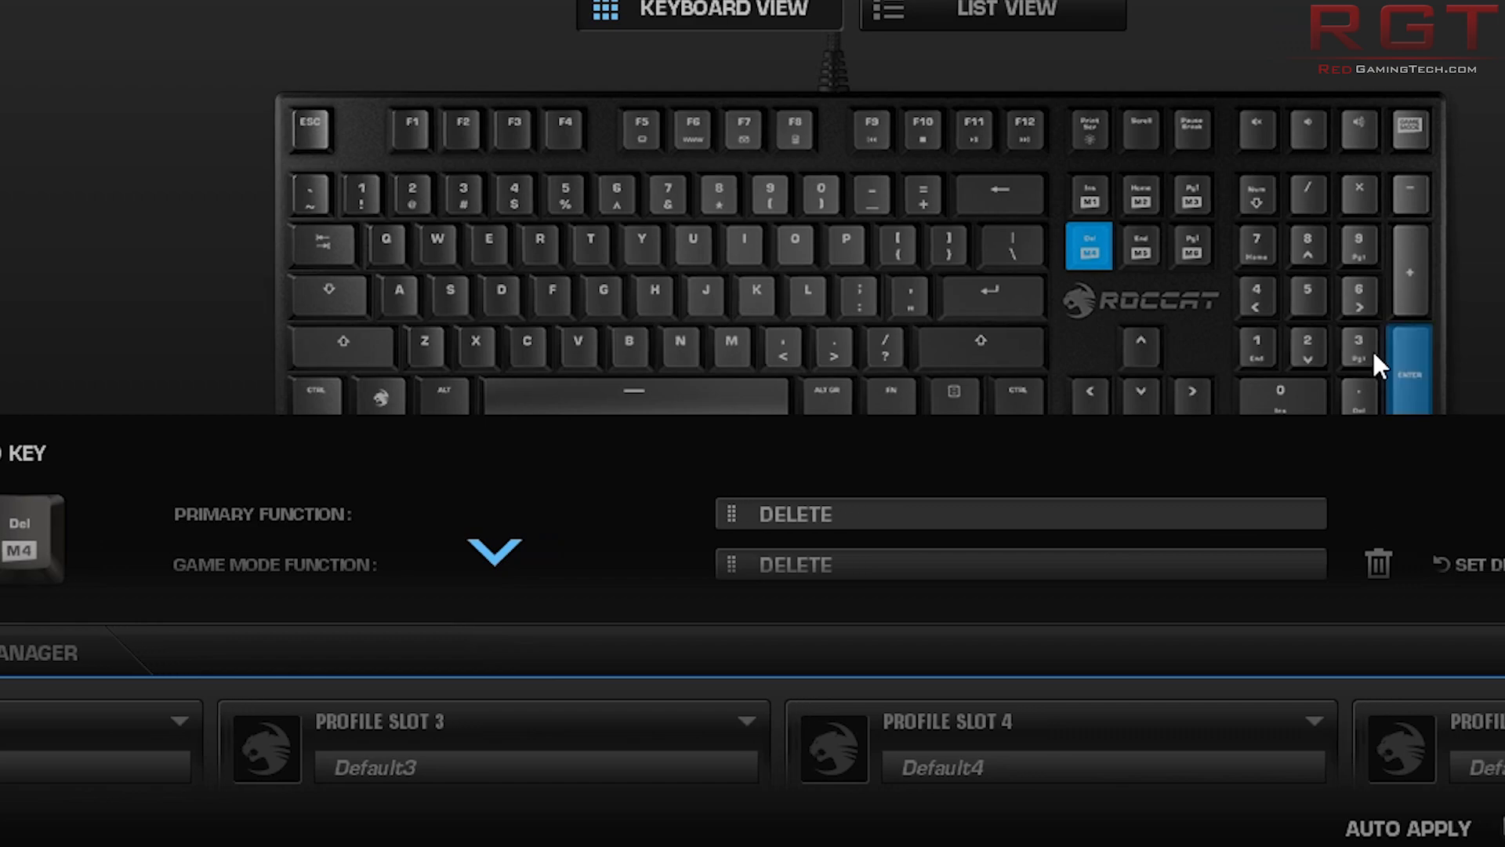
left_click(348, 61)
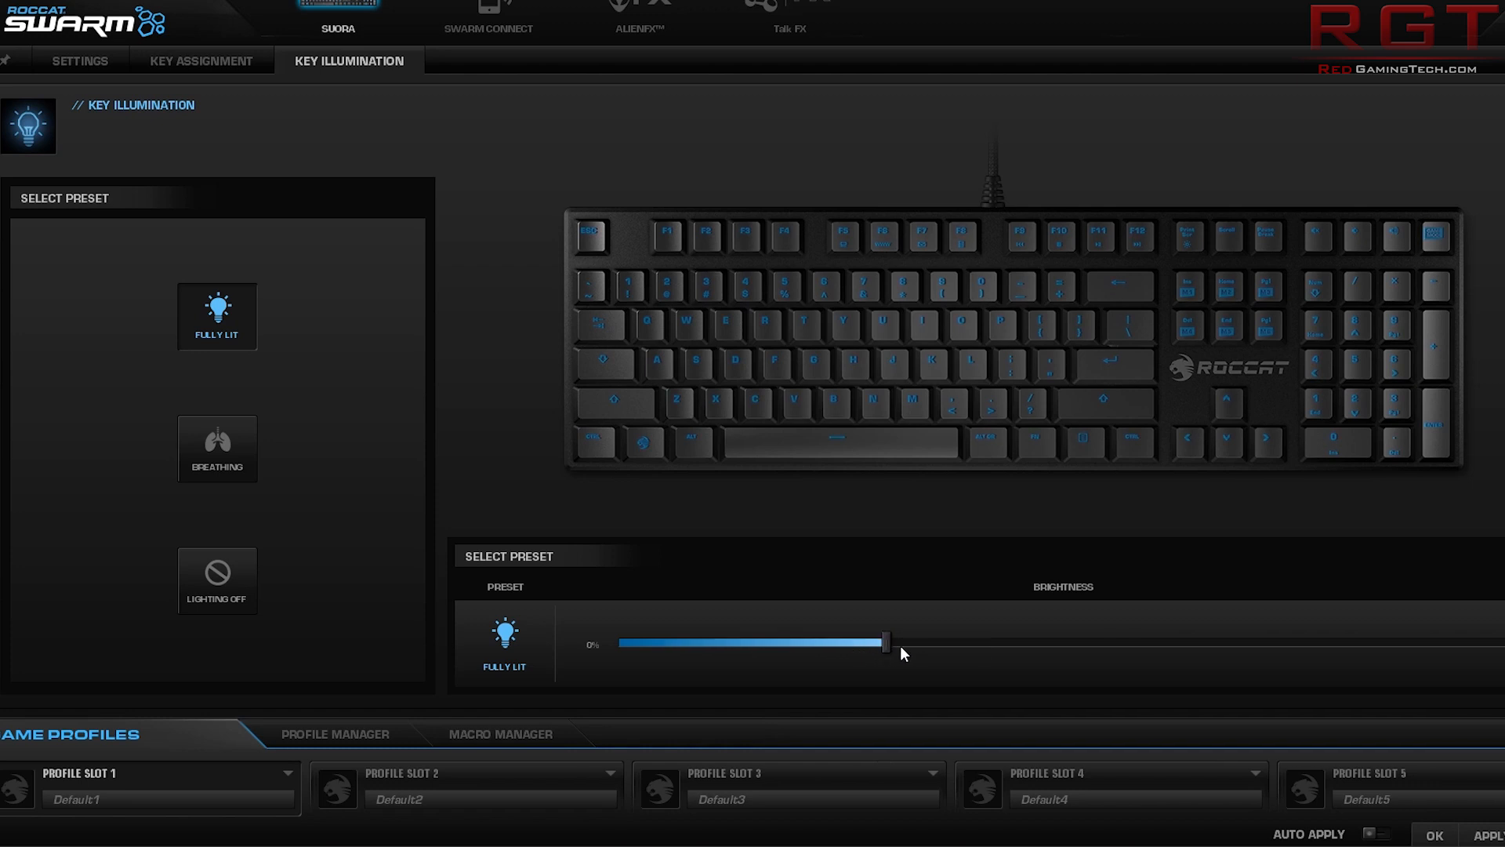
mouse_move(910, 653)
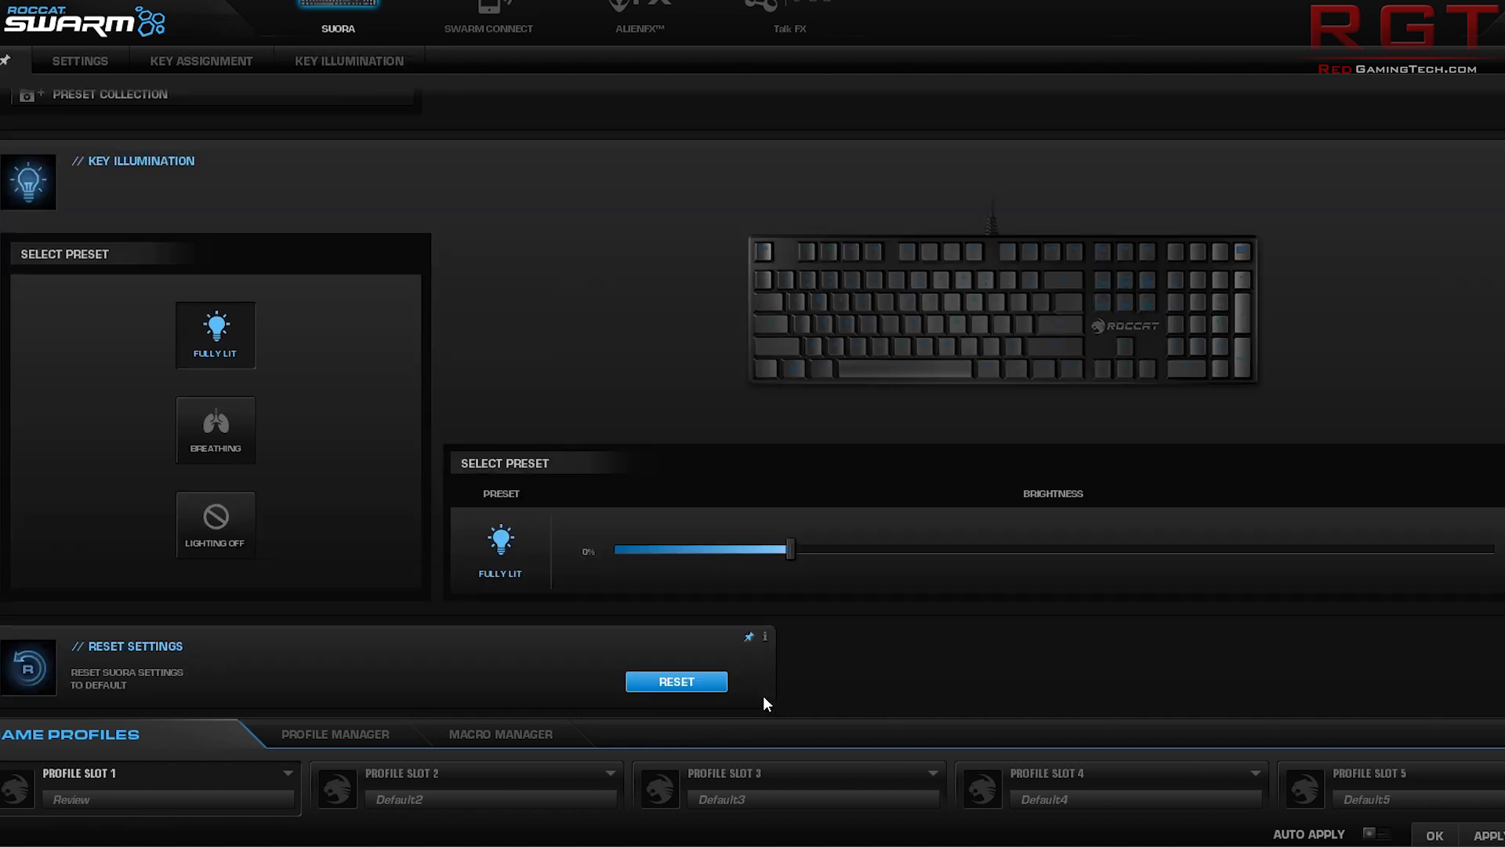
Reset the Suora settings to default and confirm, leaving Breathing illumination active
left_click(676, 682)
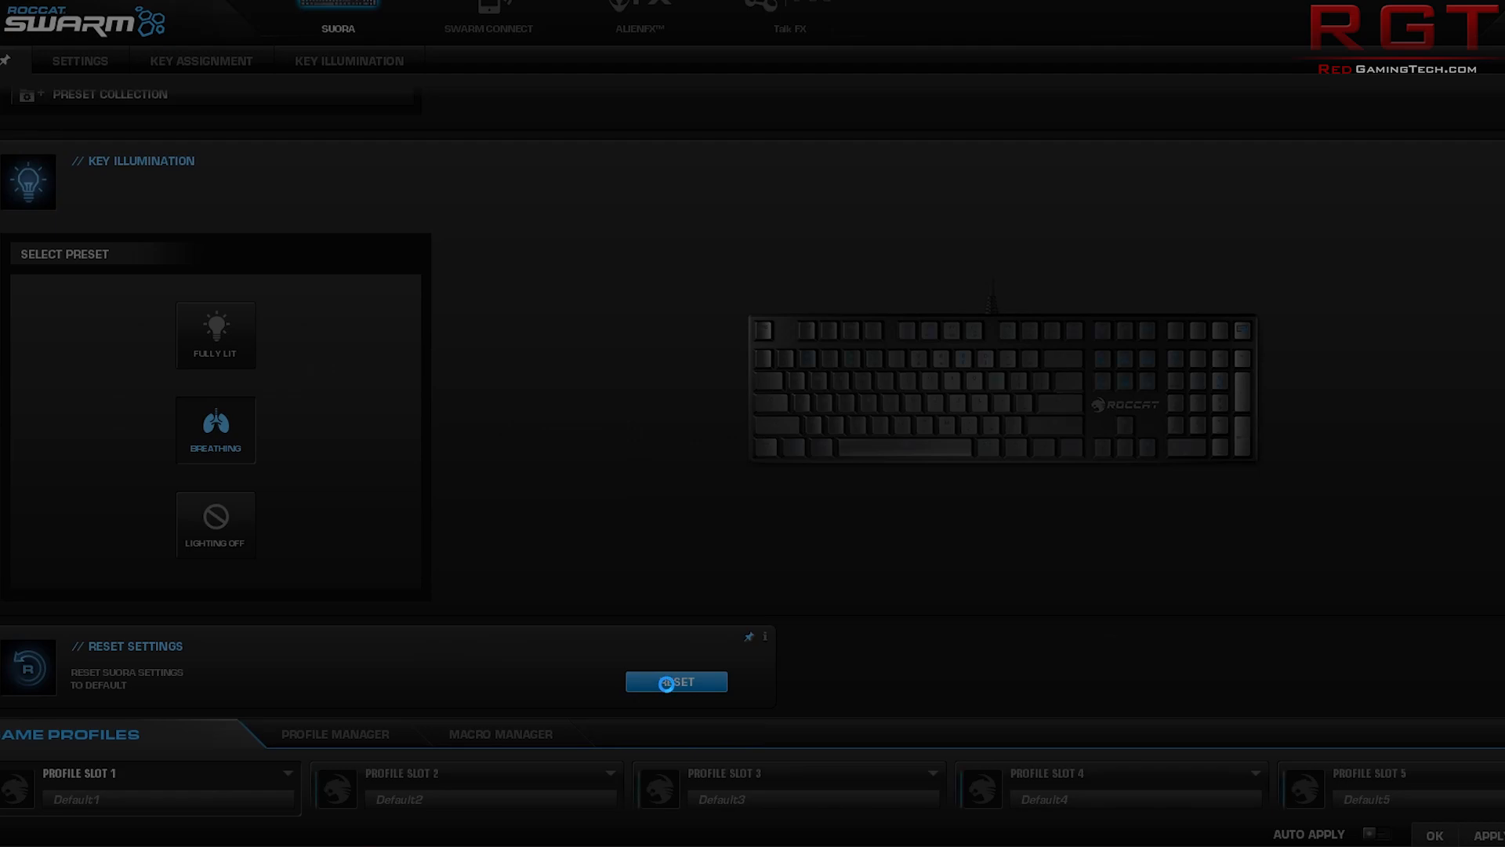
left_click(675, 682)
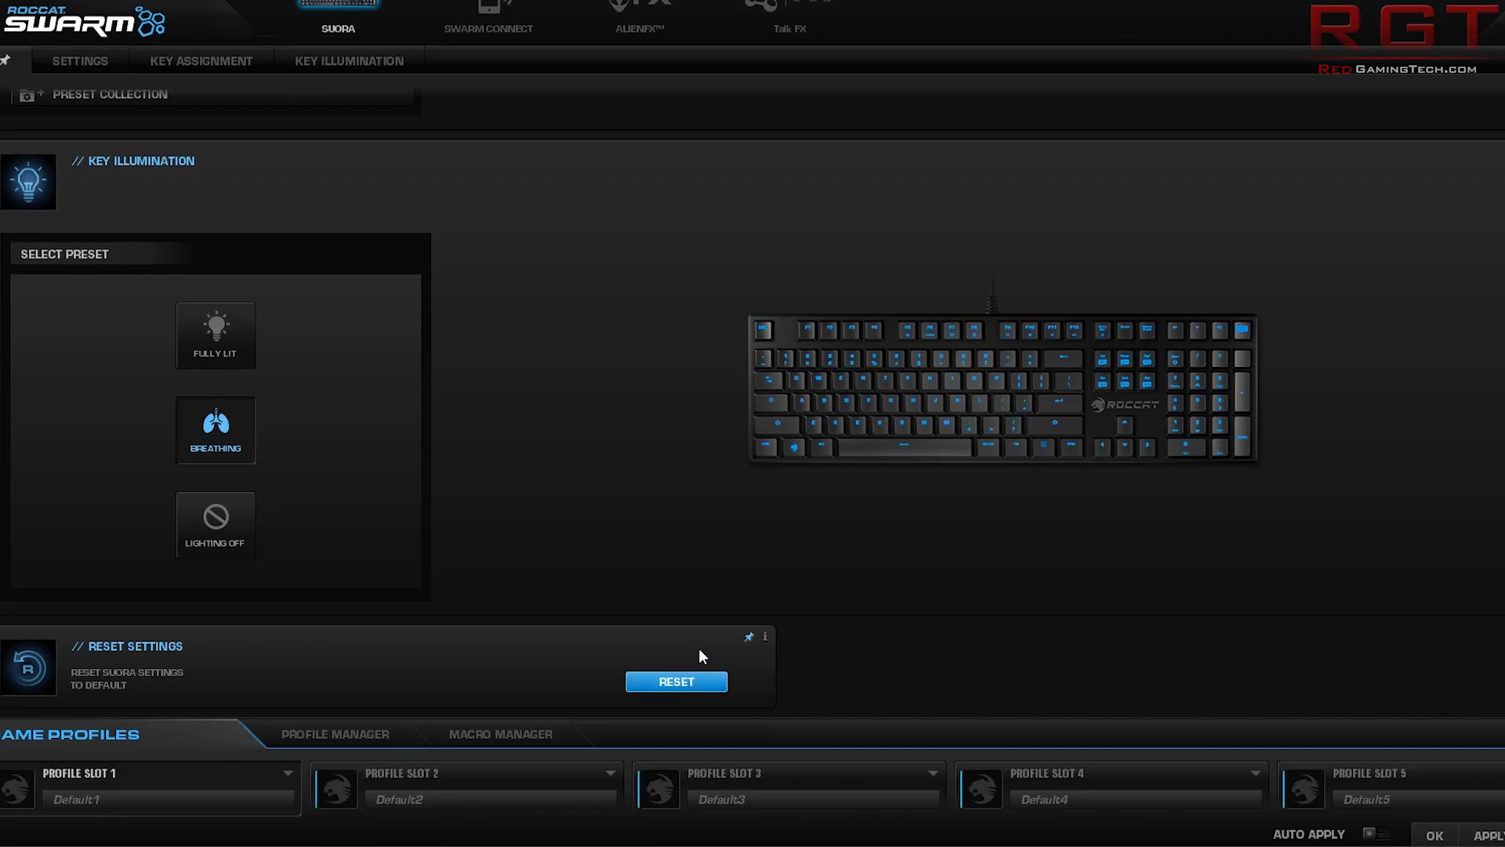